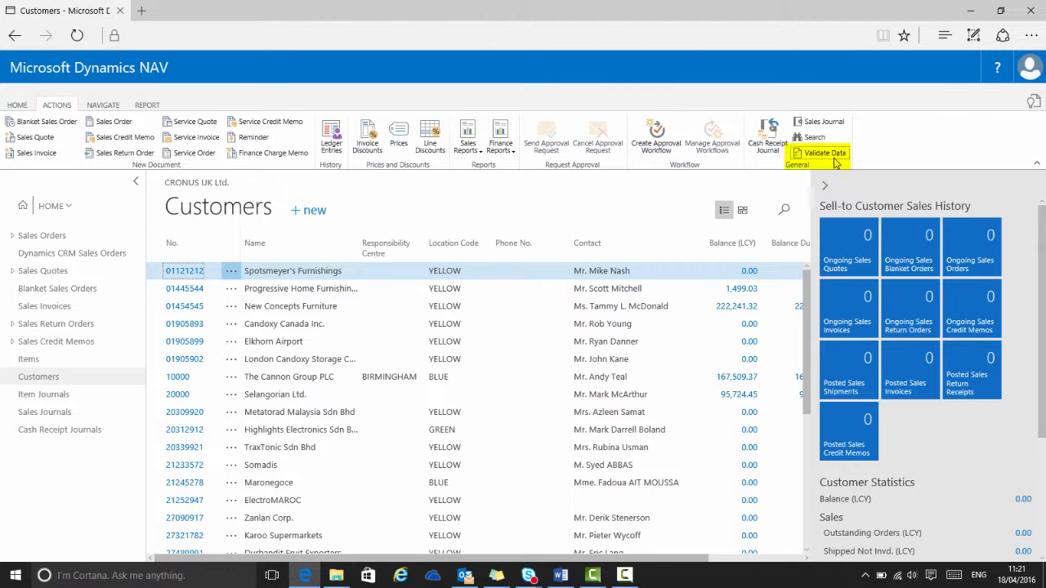
# - Run Validate Data on all customer records selected in the record selection dialog
pyautogui.click(823, 154)
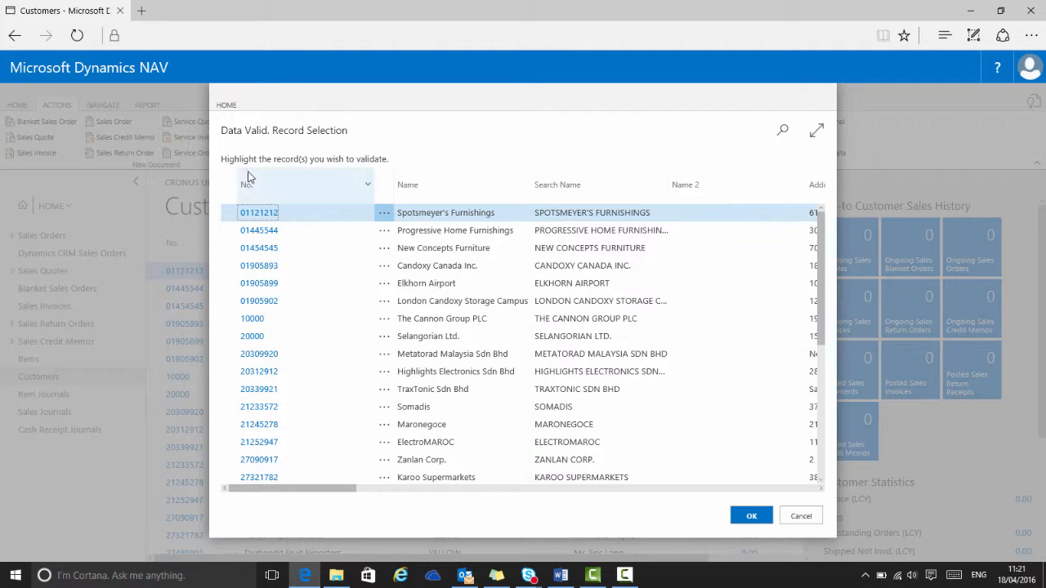
pyautogui.click(384, 212)
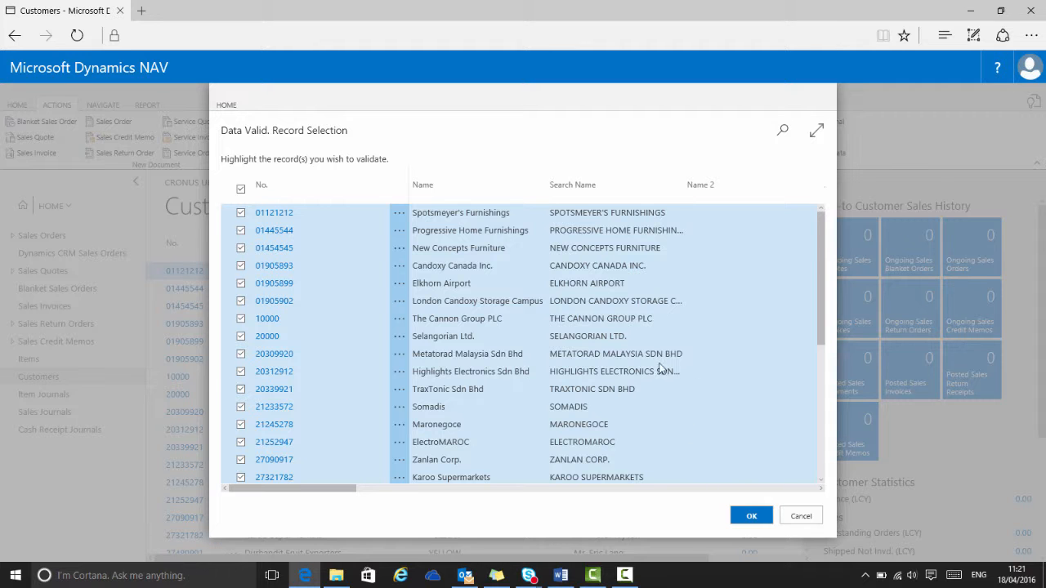
pyautogui.click(750, 517)
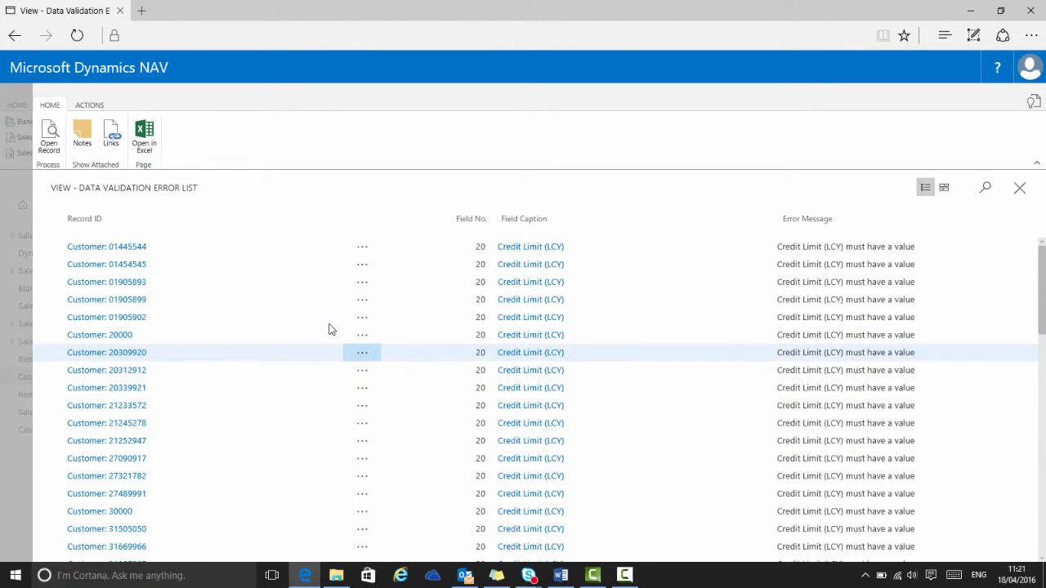
pyautogui.scroll(-3)
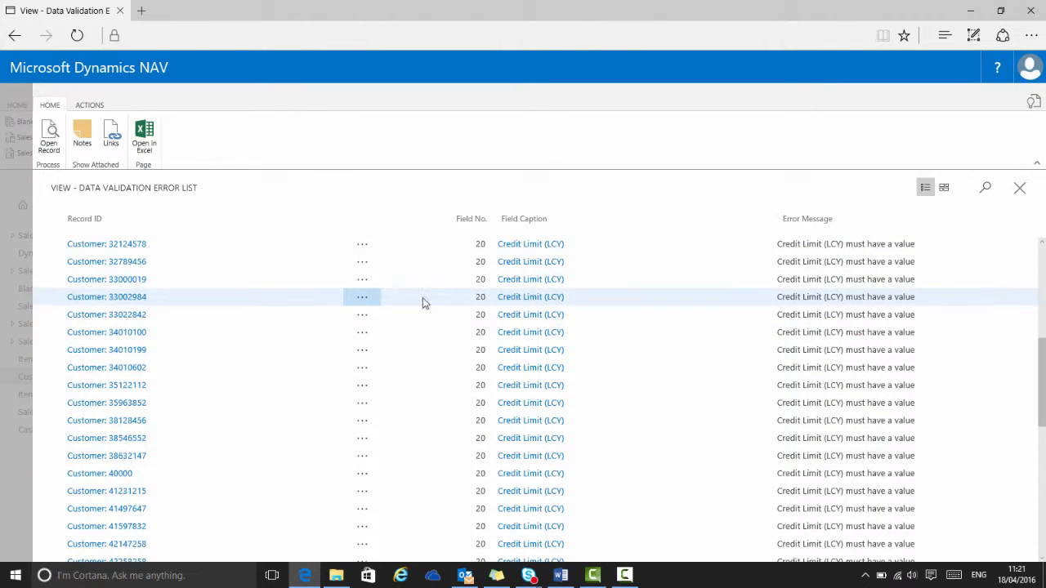
pyautogui.moveTo(220, 306)
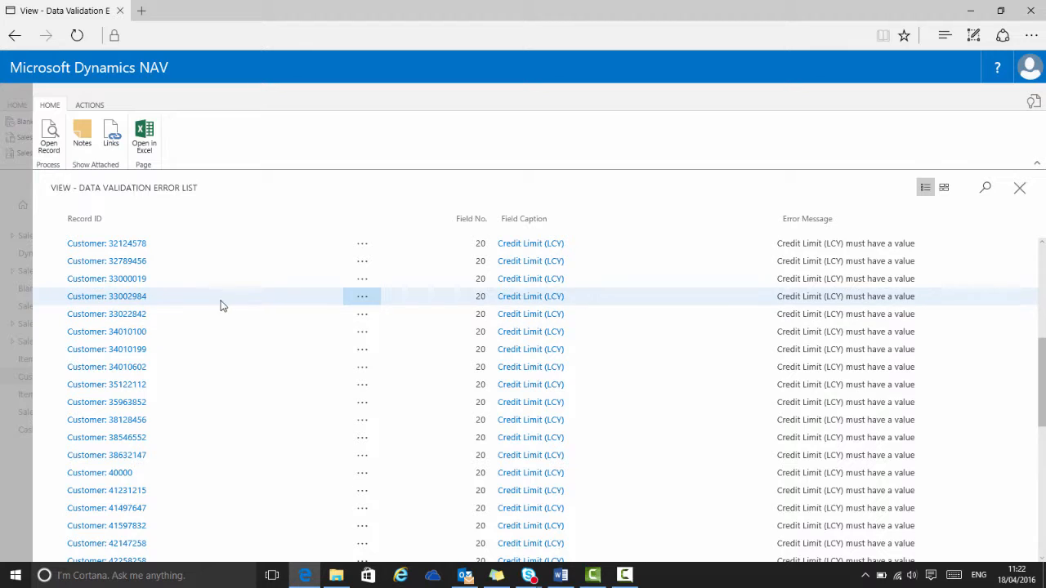
pyautogui.scroll(-3)
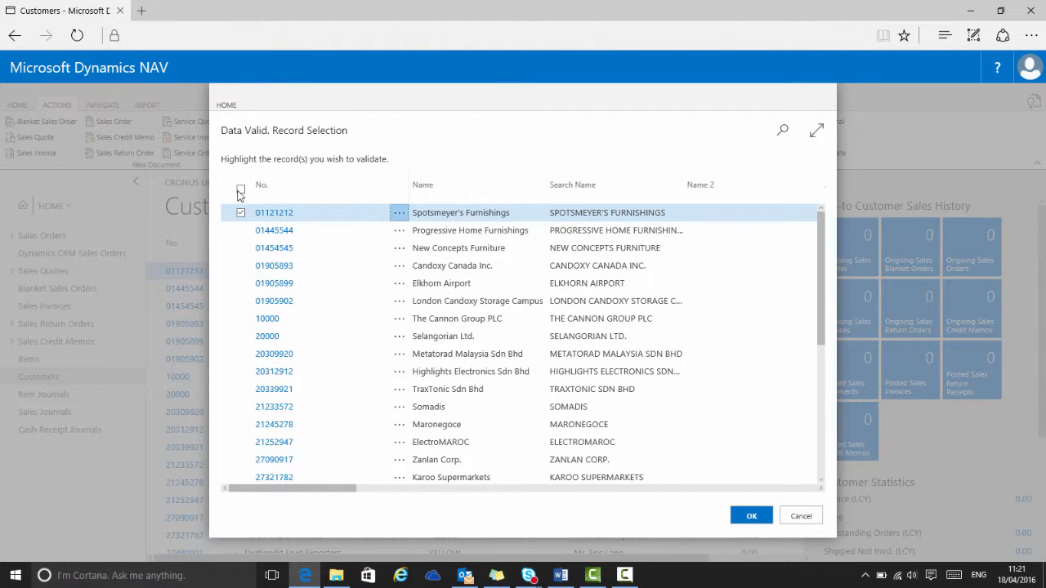
# - Re-select all customers, validate, and scroll through the Credit Limit (LCY) error list
pyautogui.click(241, 189)
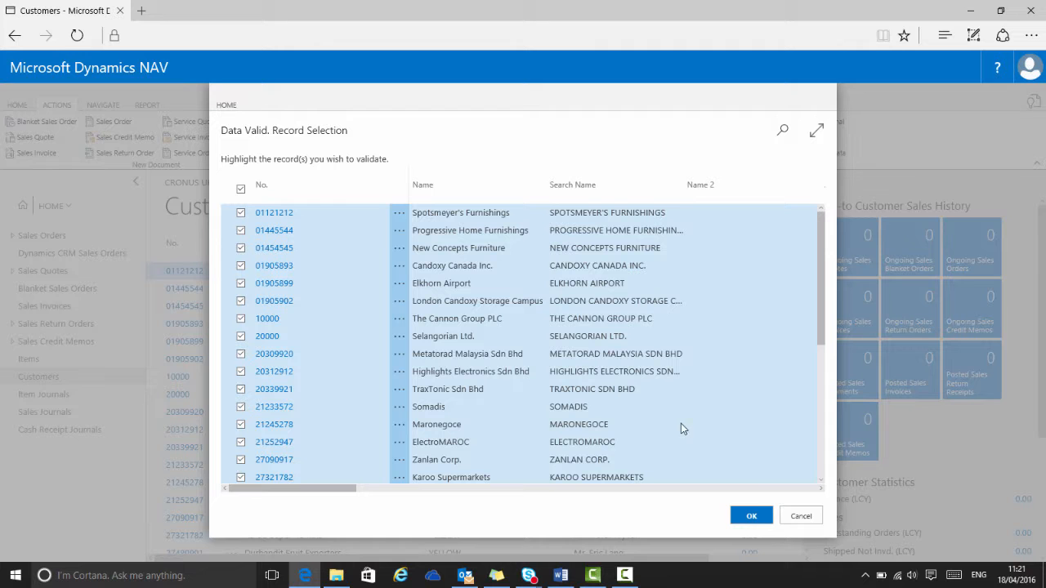
pyautogui.click(750, 516)
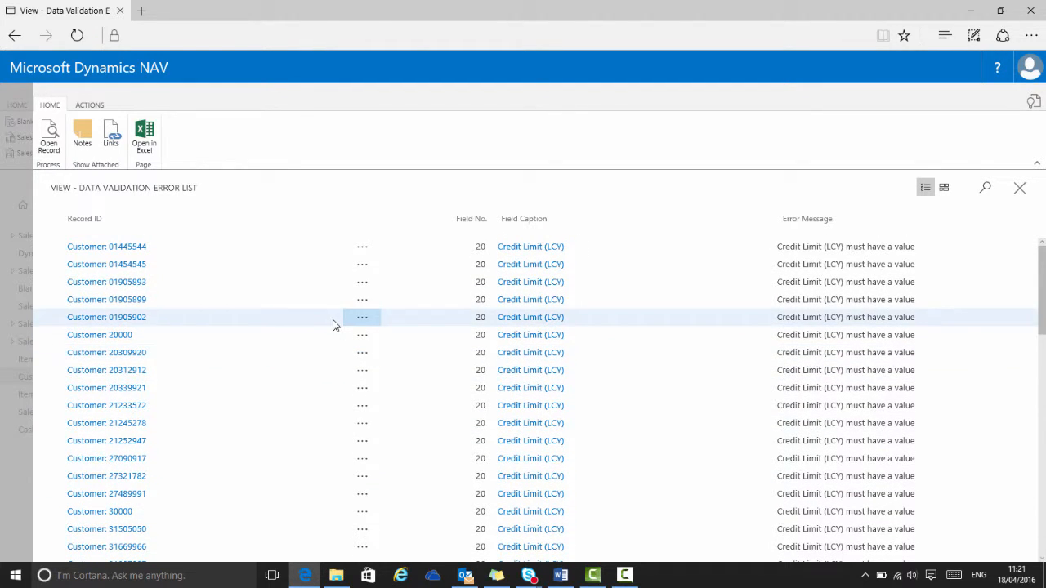
pyautogui.scroll(-3)
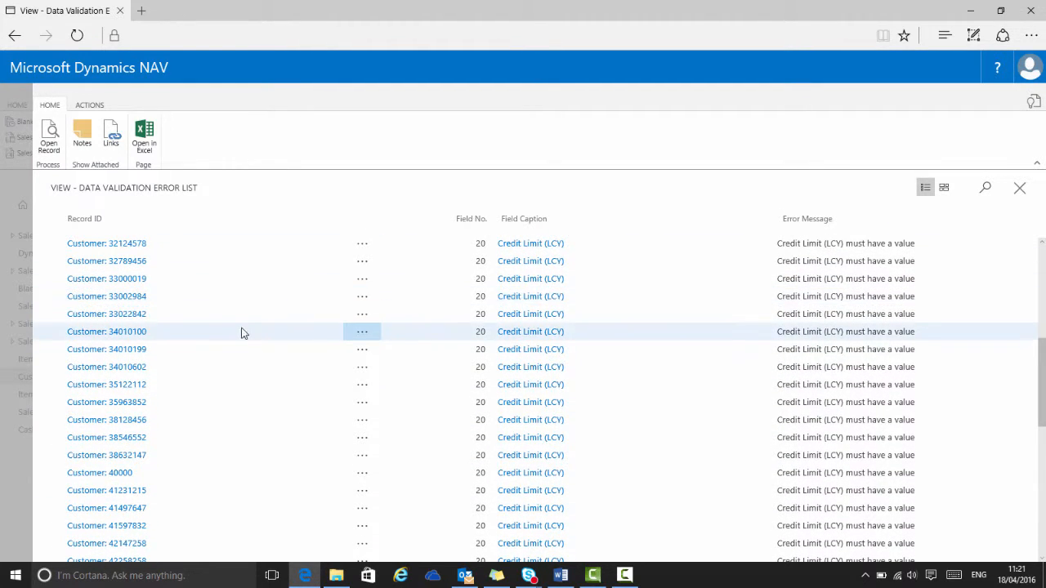
pyautogui.scroll(-3)
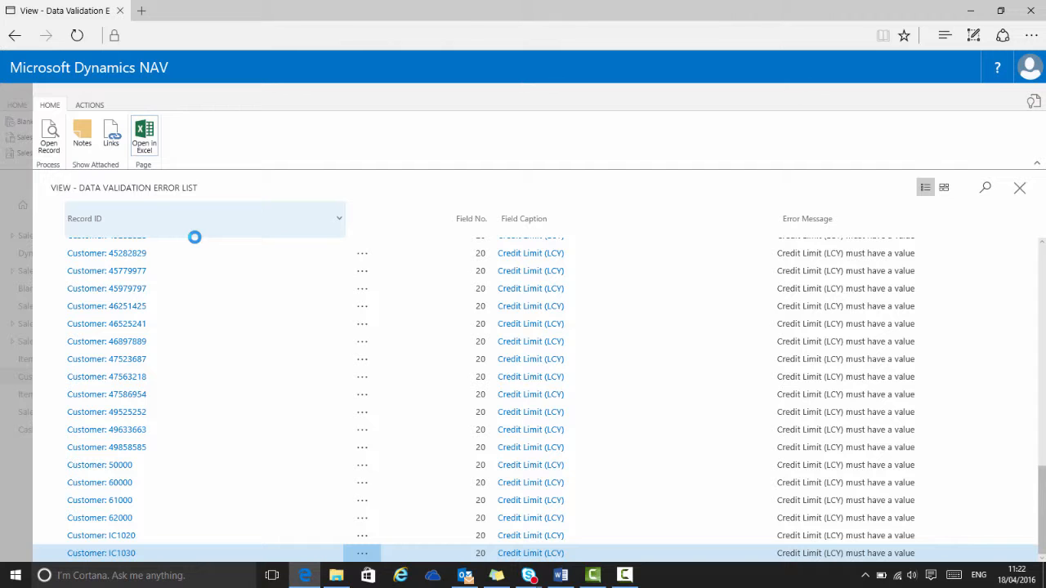
pyautogui.click(144, 131)
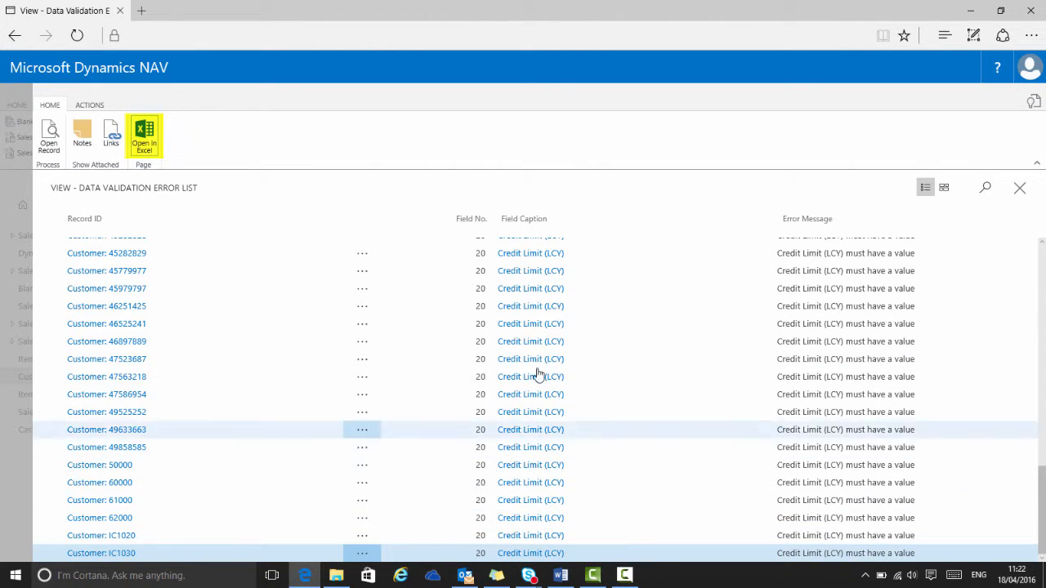
# - Send the error list to Excel and enable editing of the workbook
pyautogui.click(144, 134)
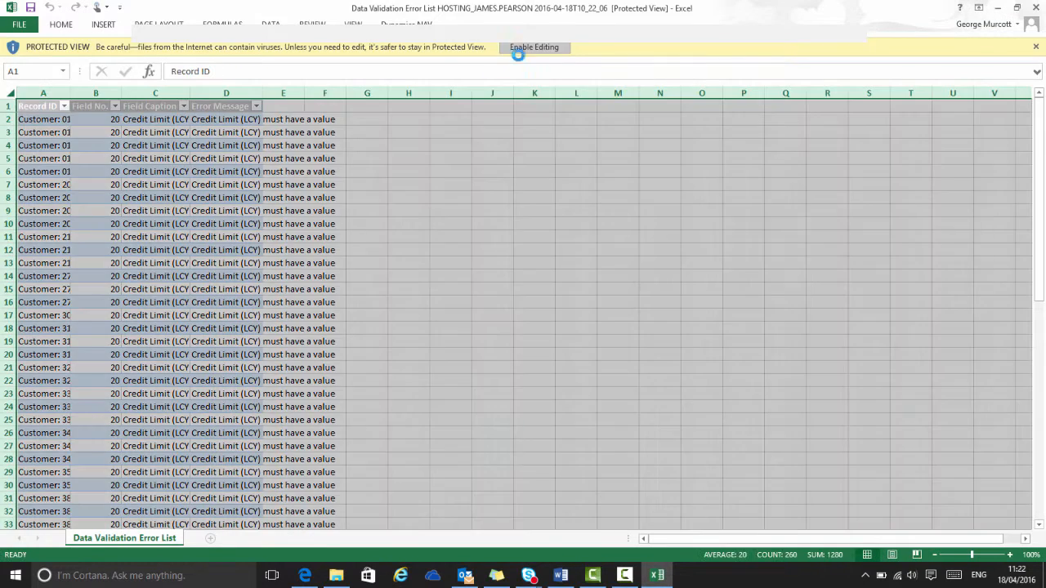
pyautogui.click(532, 46)
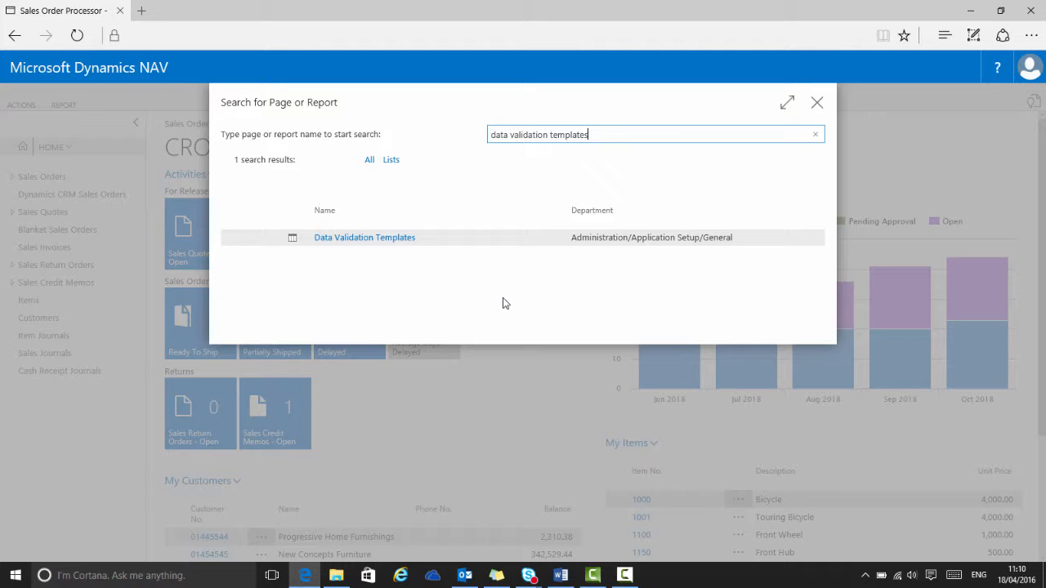
pyautogui.moveTo(365, 237)
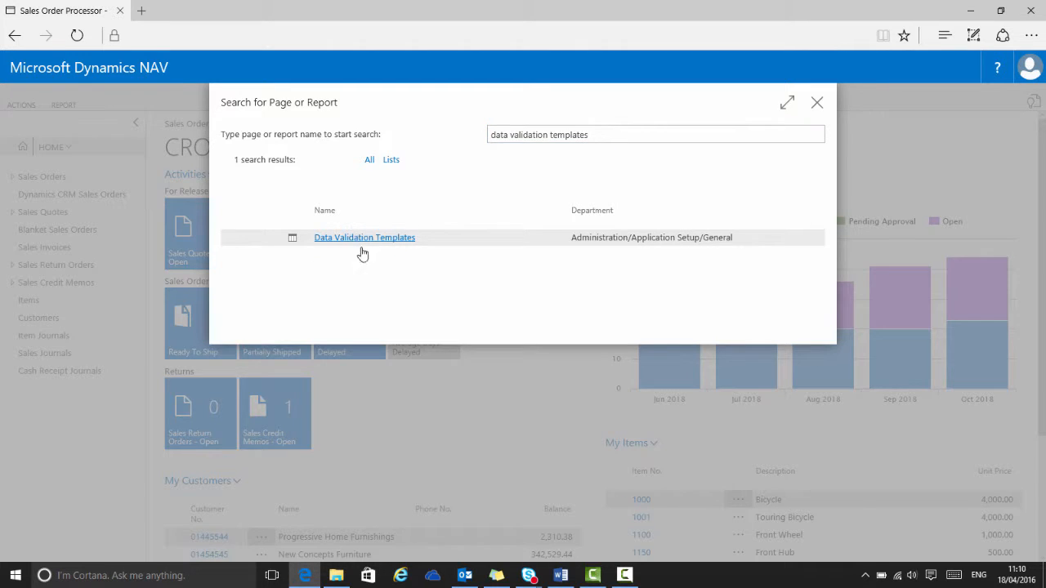
# - Show the Data Validation Templates list with its Actions functions and select ALL ITEMS
pyautogui.click(364, 237)
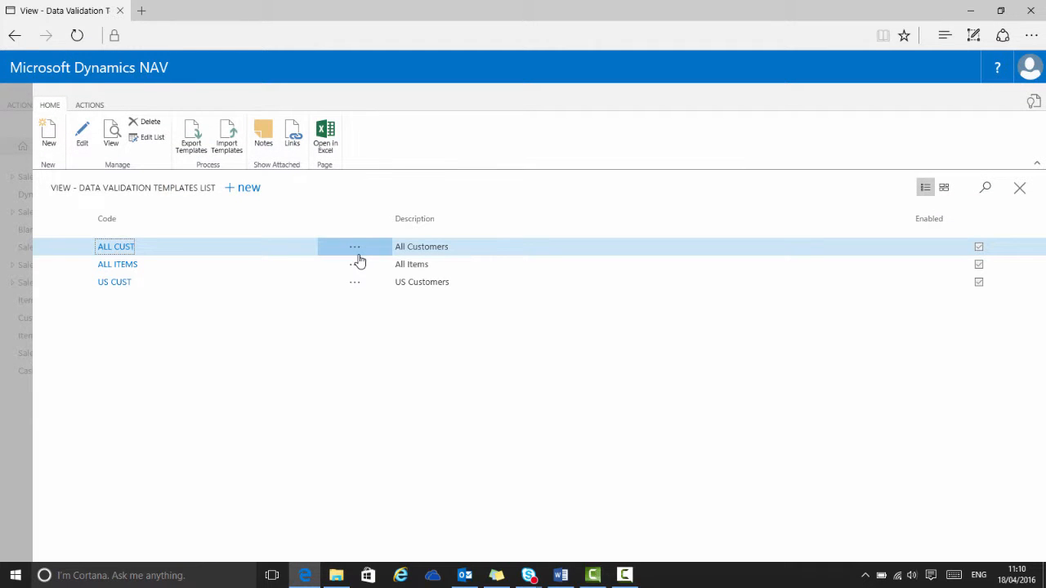
pyautogui.moveTo(448, 343)
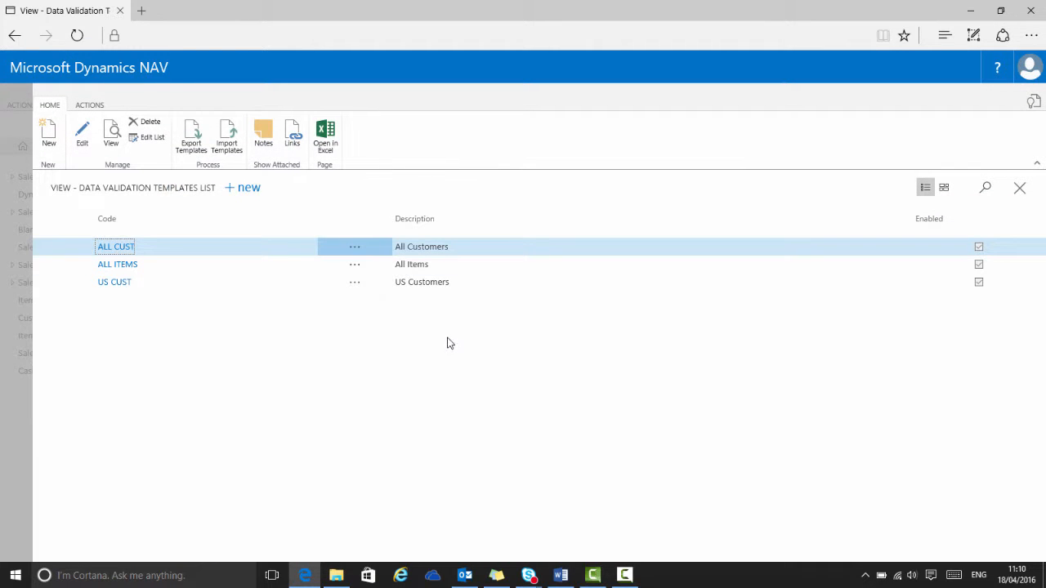
pyautogui.click(88, 105)
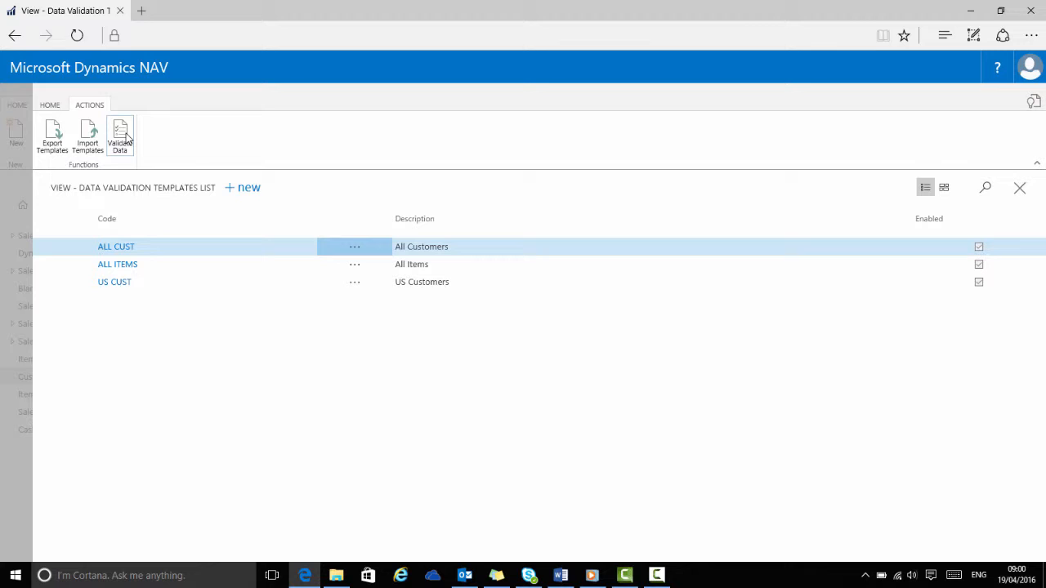
pyautogui.moveTo(120, 137)
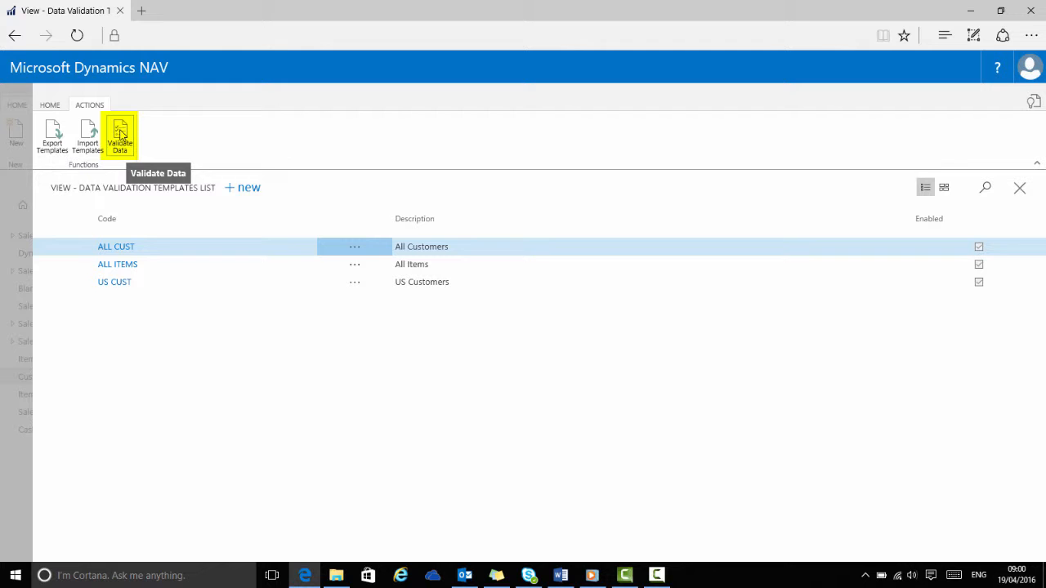
pyautogui.click(118, 265)
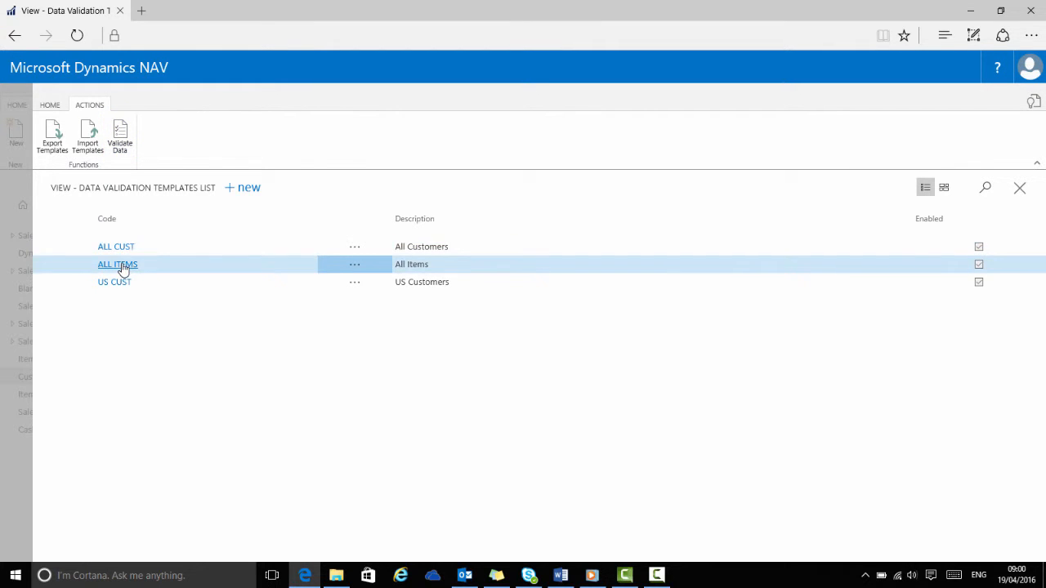
# - Open the ALL CUST template card and inspect its Credit Limit (LCY) rule
pyautogui.doubleClick(116, 245)
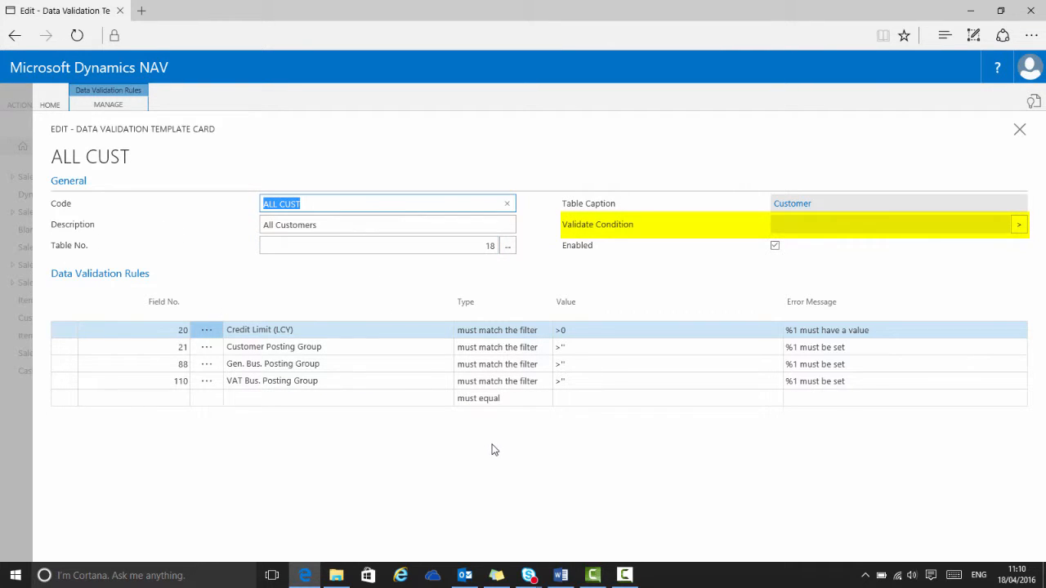
pyautogui.click(371, 245)
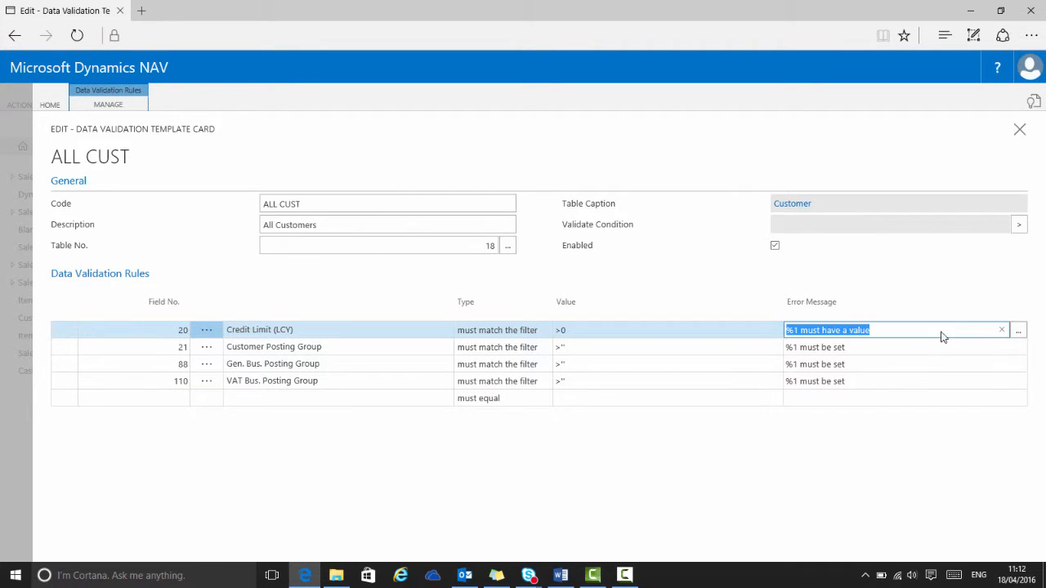
pyautogui.moveTo(913, 334)
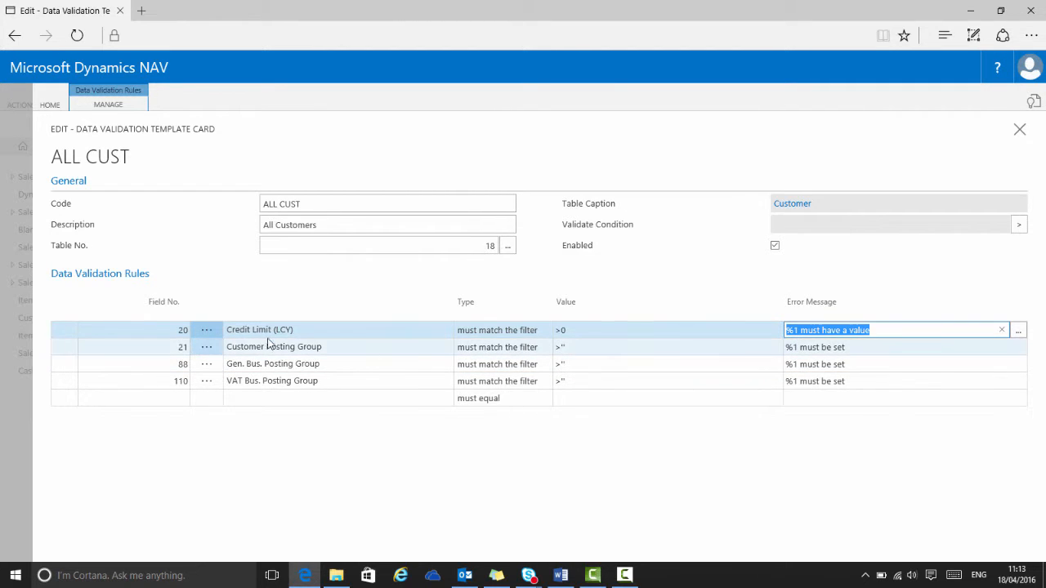
pyautogui.moveTo(269, 330)
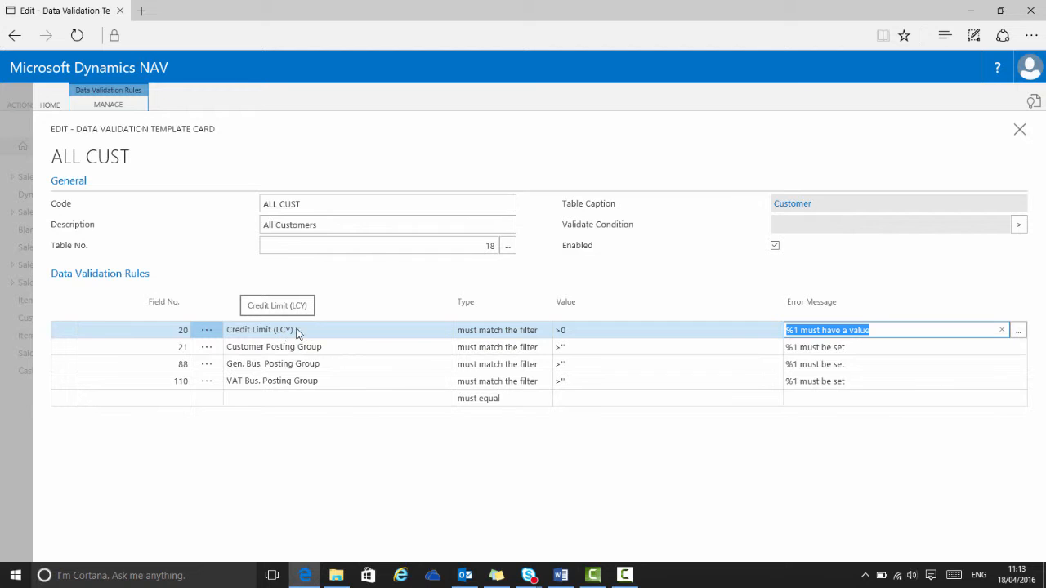
pyautogui.moveTo(883, 334)
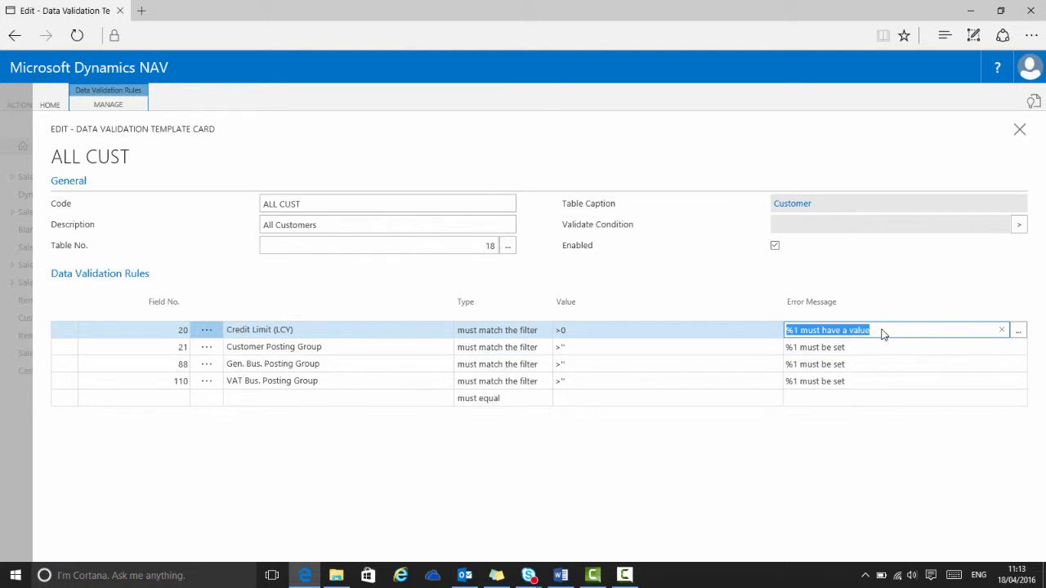
pyautogui.moveTo(685, 278)
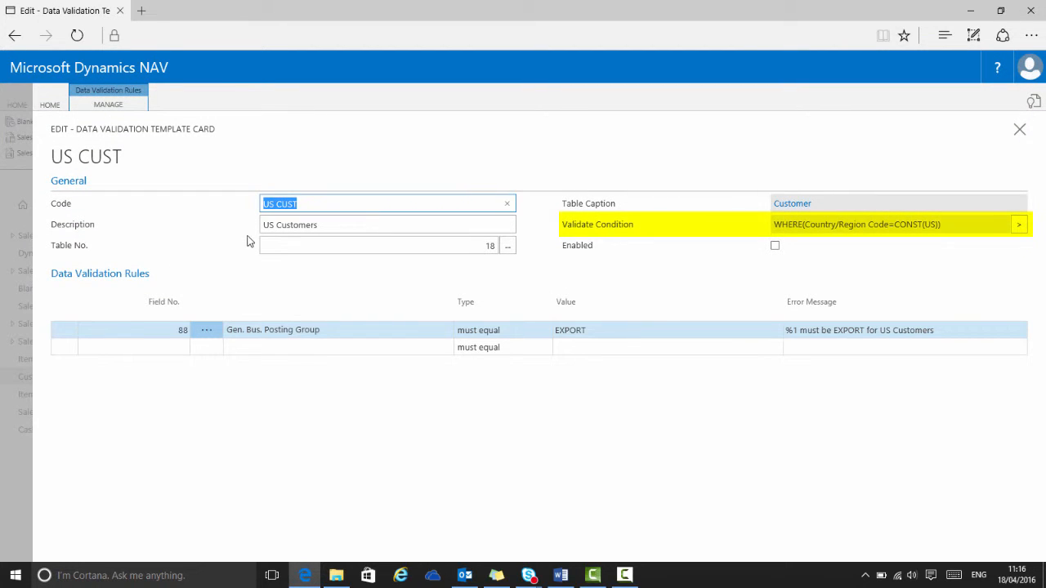
pyautogui.moveTo(474, 260)
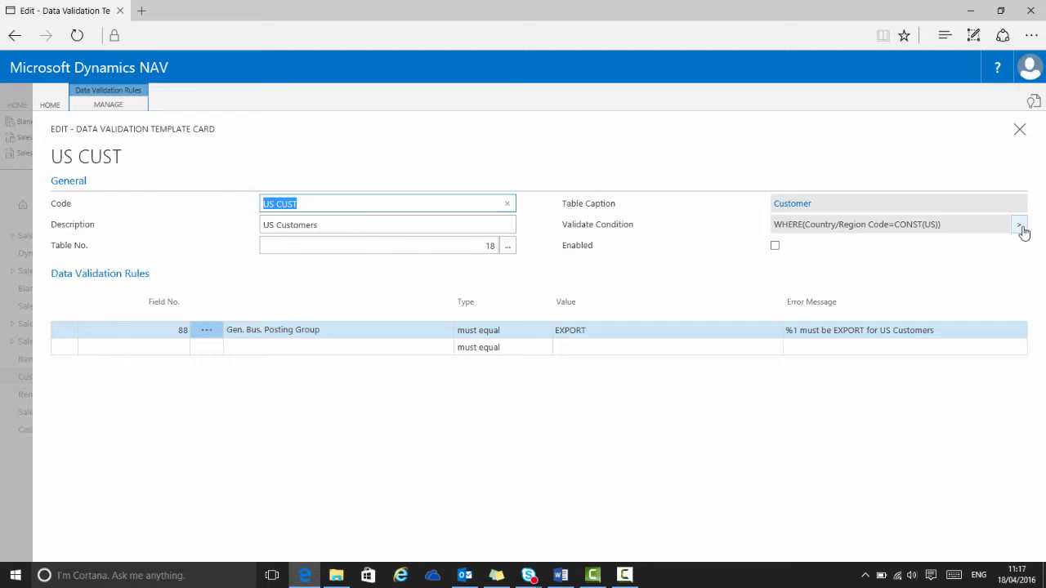
# - Inspect the filter behind the US-only validate condition and select the rule's error message
pyautogui.click(1020, 223)
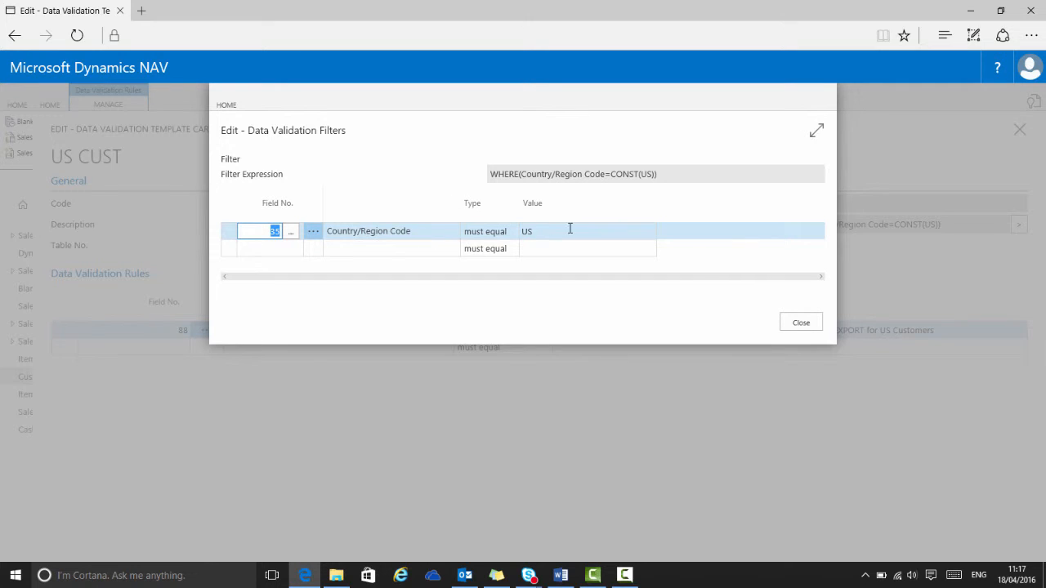
pyautogui.click(801, 322)
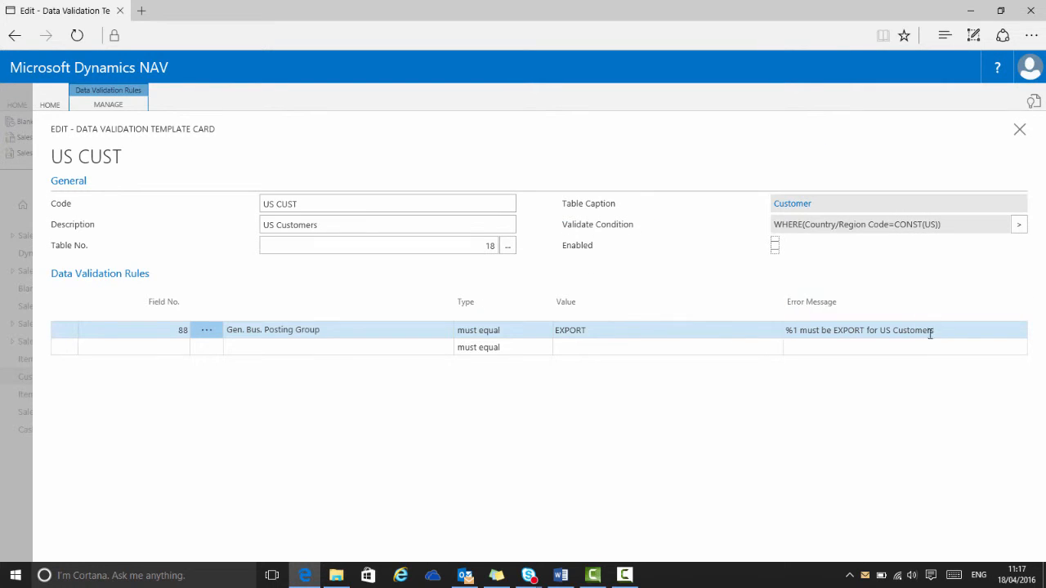
pyautogui.click(858, 330)
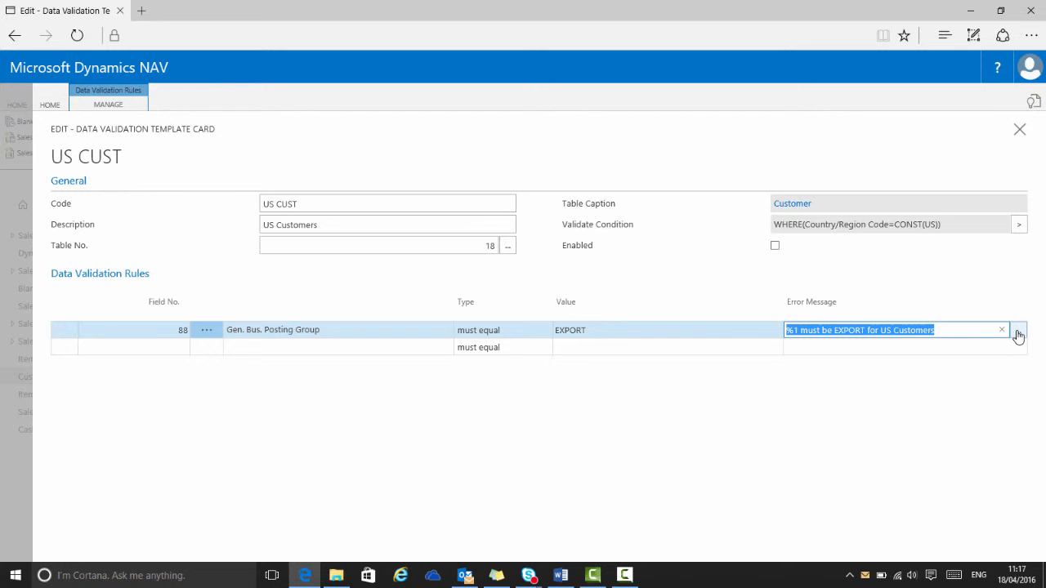
# - Review the error message translations, keep US CUST enabled, and return to the templates list
pyautogui.click(1018, 335)
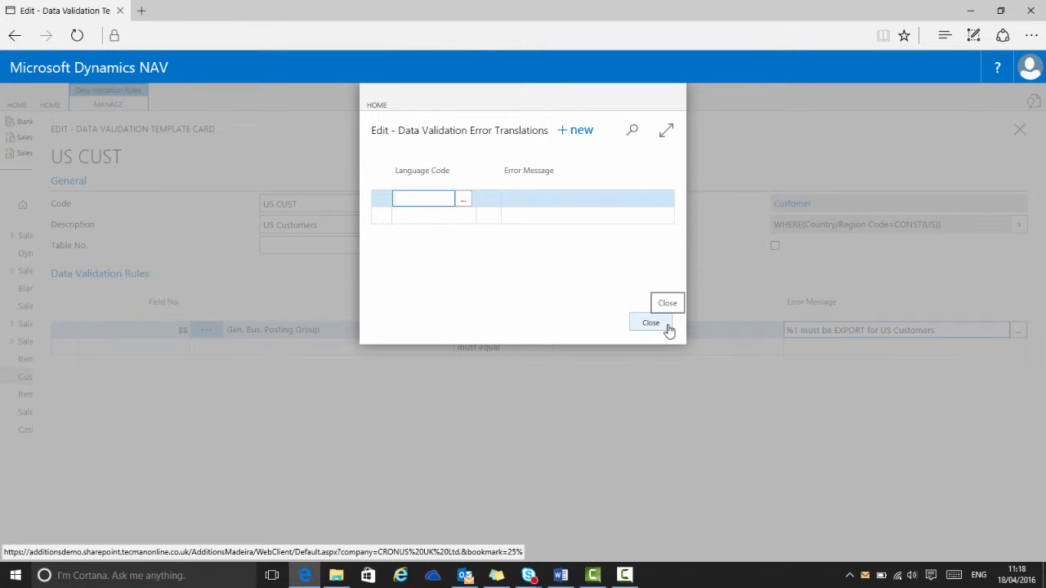
pyautogui.click(651, 322)
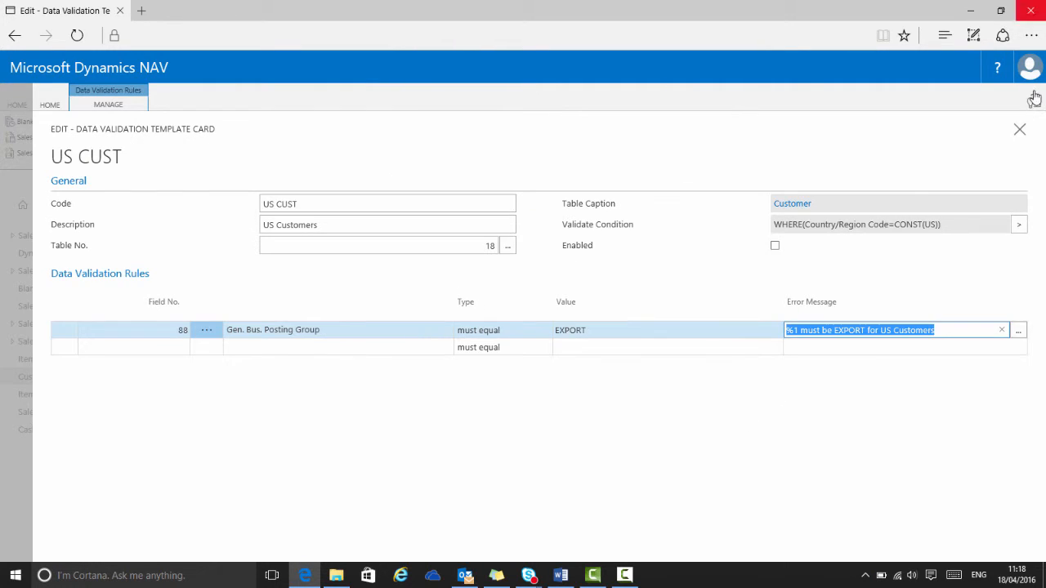
pyautogui.click(775, 245)
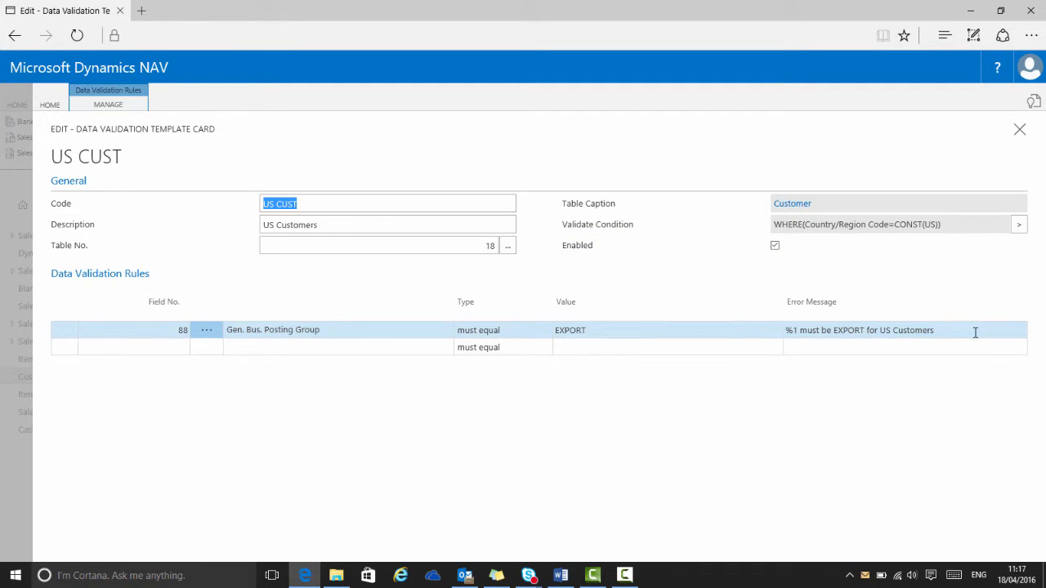
pyautogui.click(1019, 129)
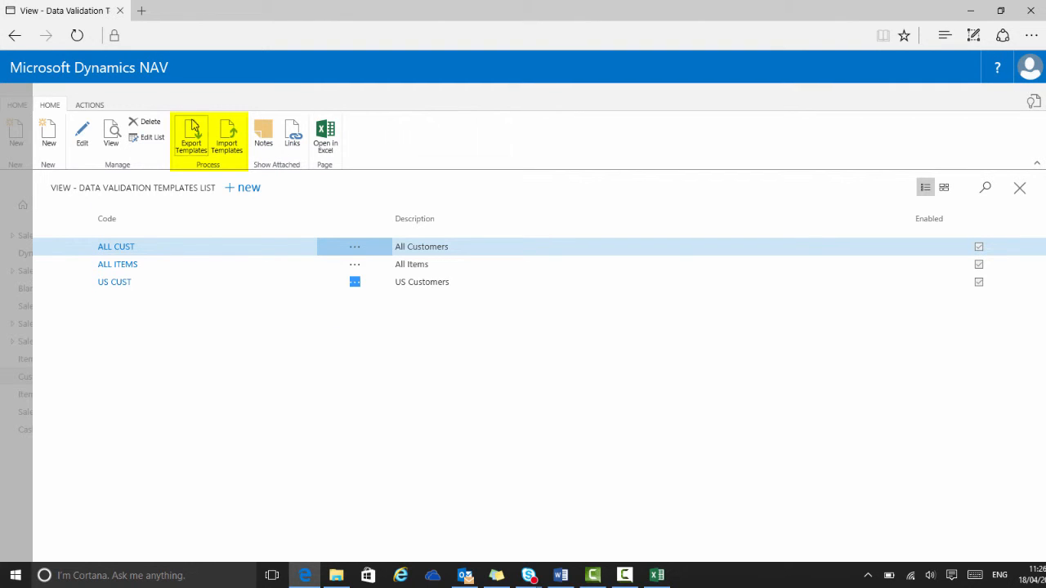
# - Export all data validation templates to an XML file
pyautogui.click(191, 134)
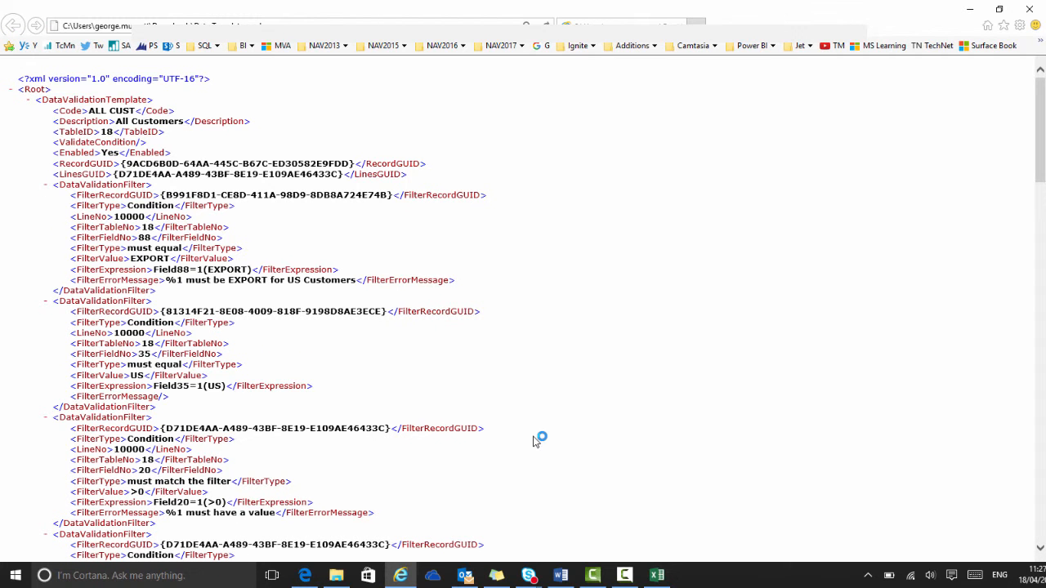
pyautogui.moveTo(667, 331)
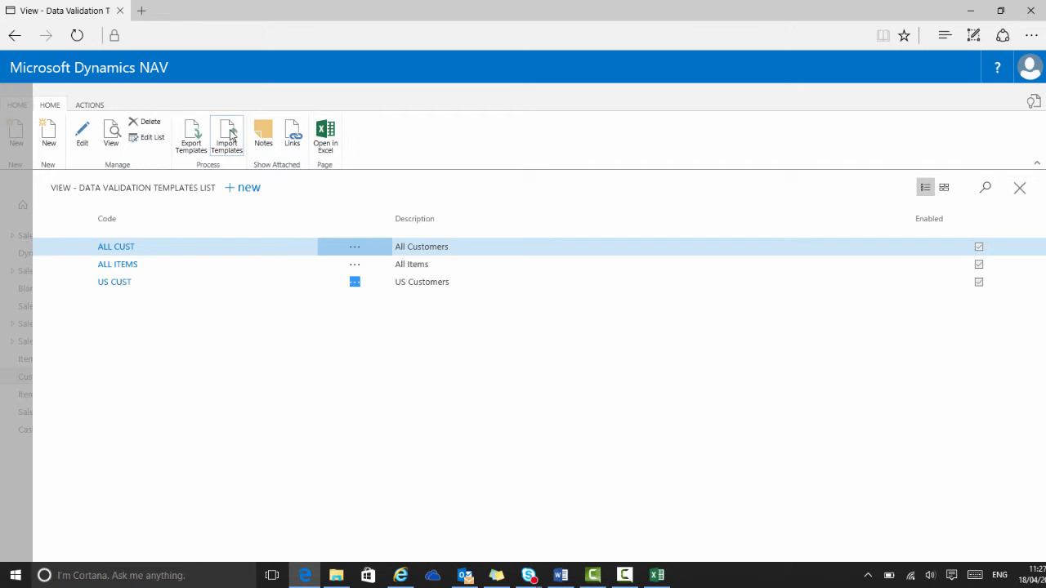
# - Start Import Templates and browse for the XML file to import
pyautogui.click(226, 134)
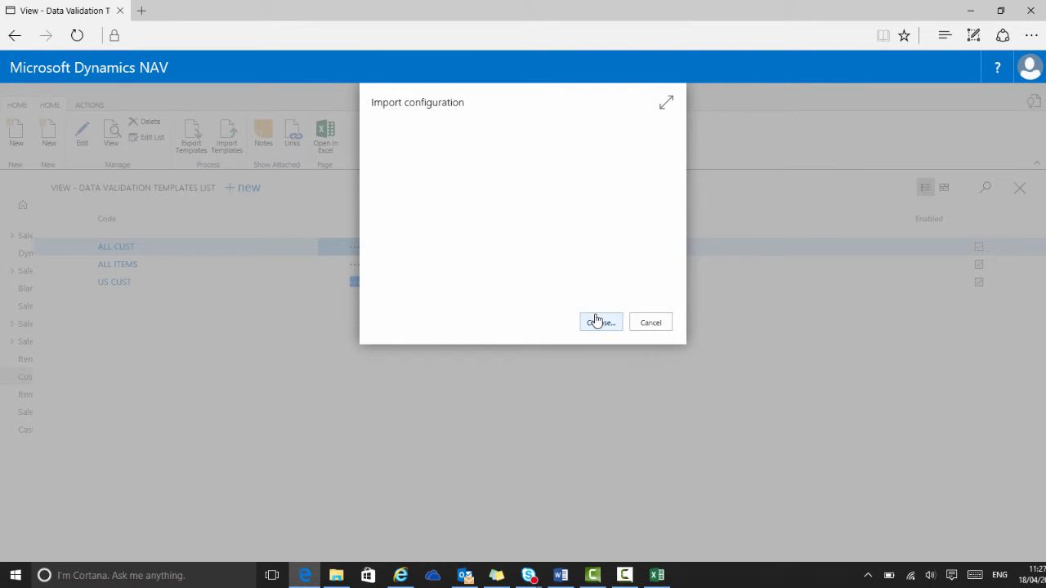
pyautogui.click(602, 320)
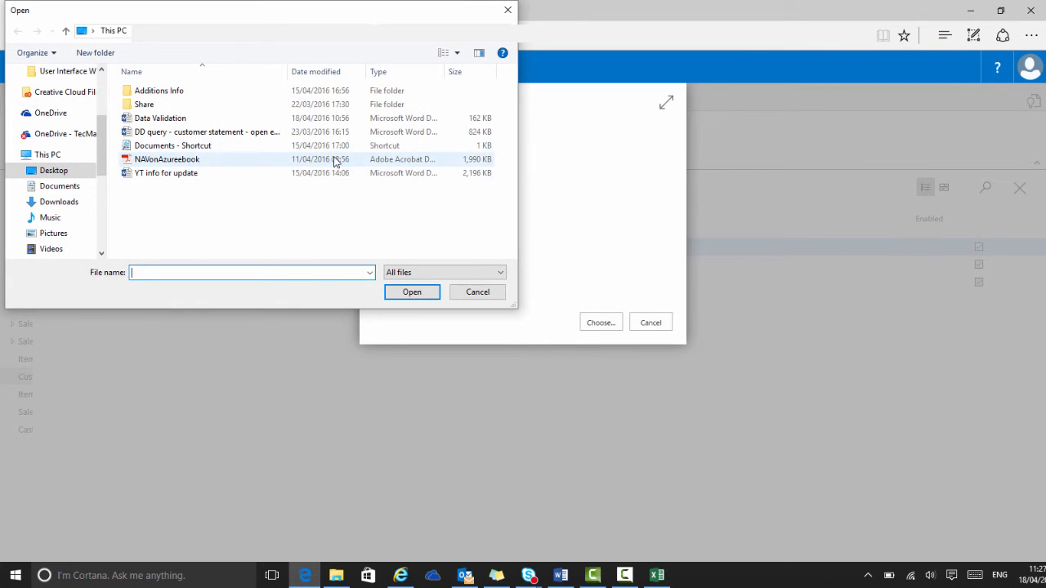